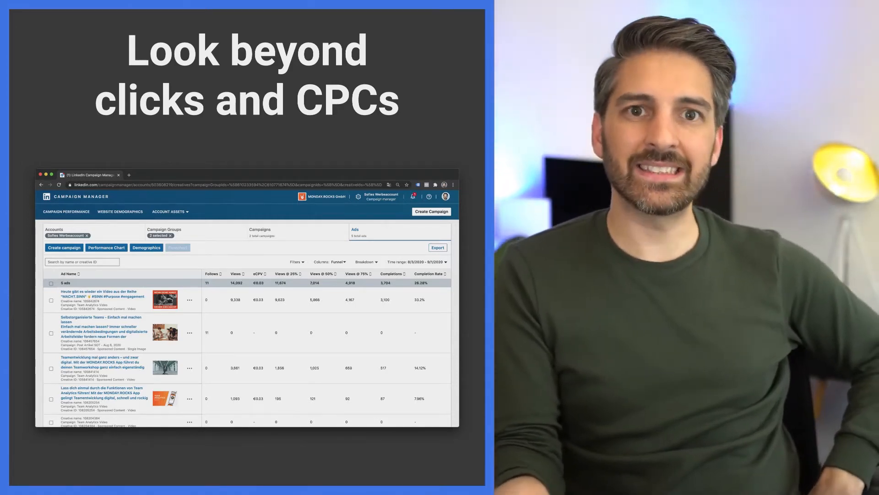
Reveal the Account Assets menu with Insight Tag, Conversions and Matched Audiences.
{"action": "left_click", "coordinate": [195, 217]}
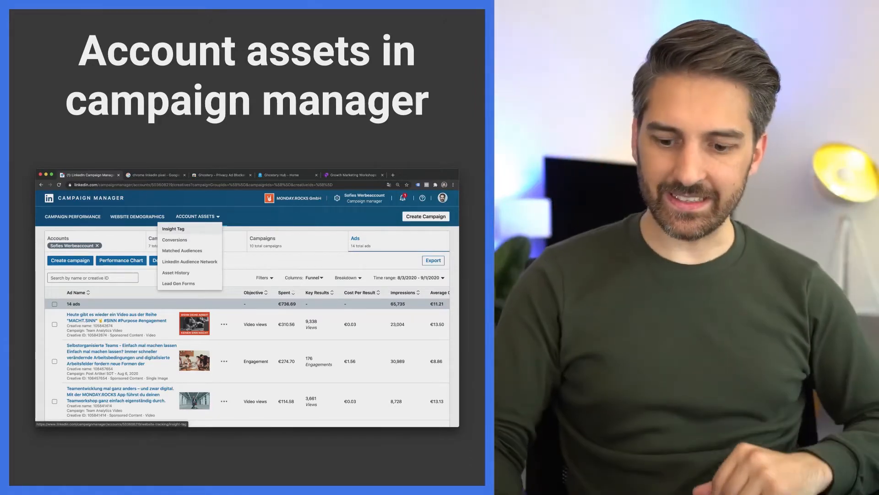
Reach the Insight Tag install options and the Google Tag Manager help article.
{"action": "left_click", "coordinate": [173, 229]}
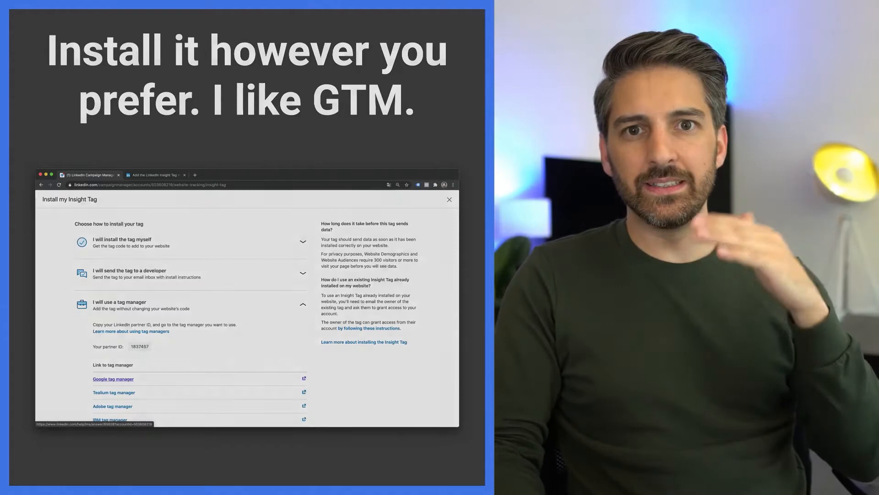
{"action": "left_click", "coordinate": [112, 378]}
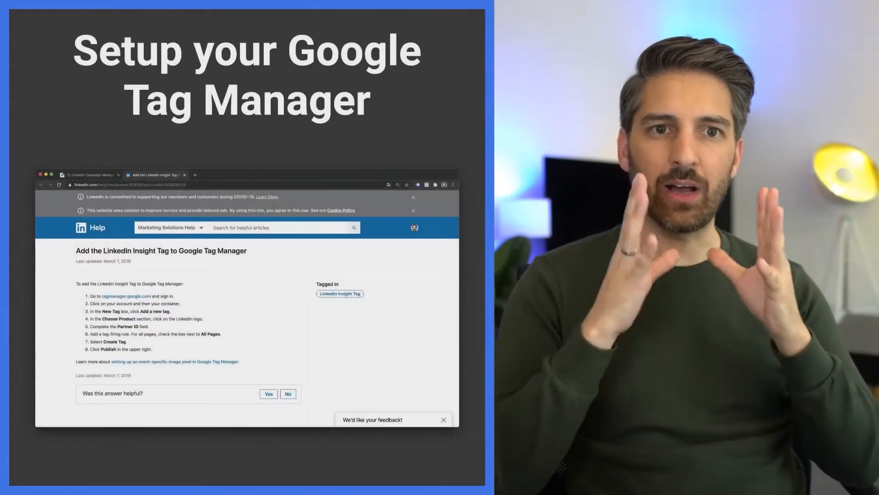